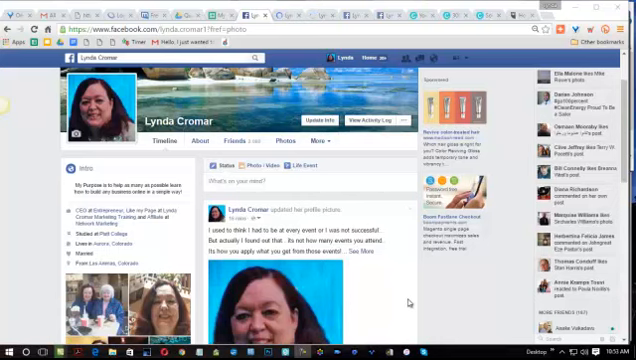
pyautogui.moveTo(410, 304)
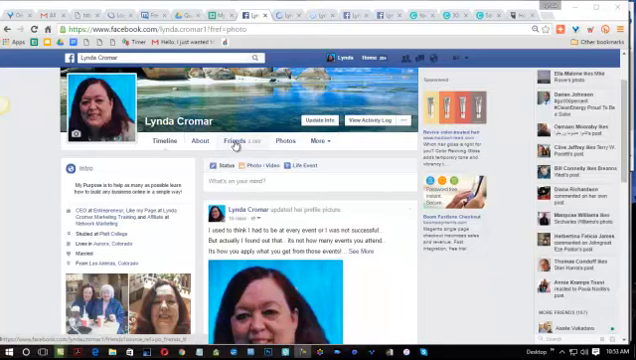
# Show the profile's About section with work, education, places and contact overview.
pyautogui.click(226, 140)
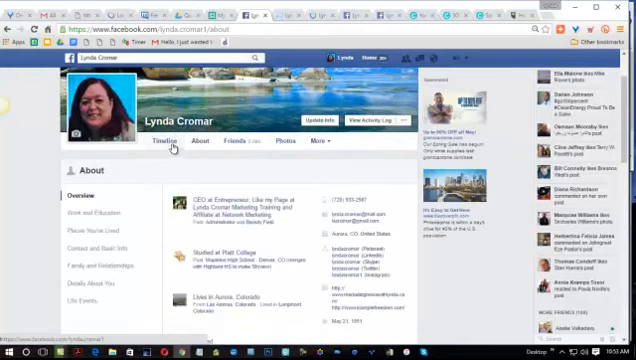
pyautogui.moveTo(200, 168)
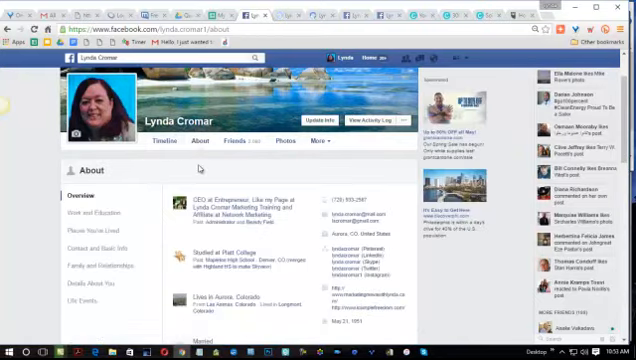
# Scroll the About page down past Friends and Photos toward the Videos box.
pyautogui.scroll(-3)
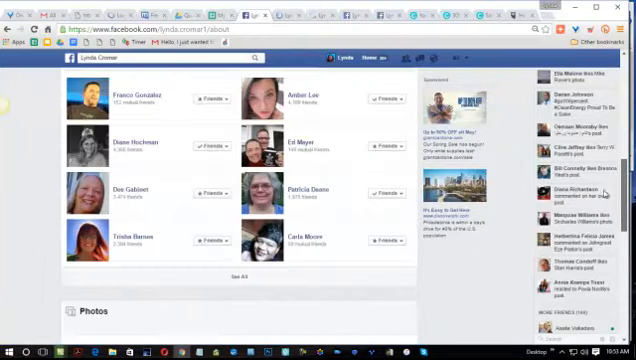
pyautogui.scroll(-3)
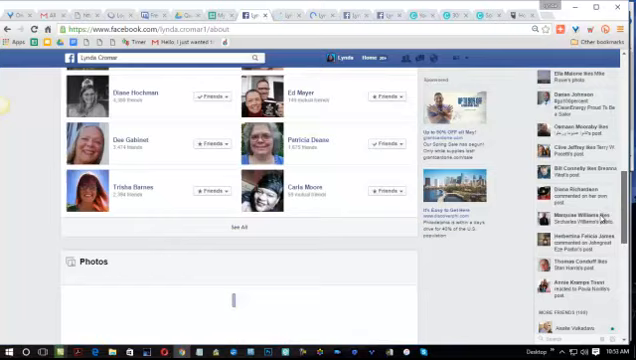
pyautogui.scroll(-3)
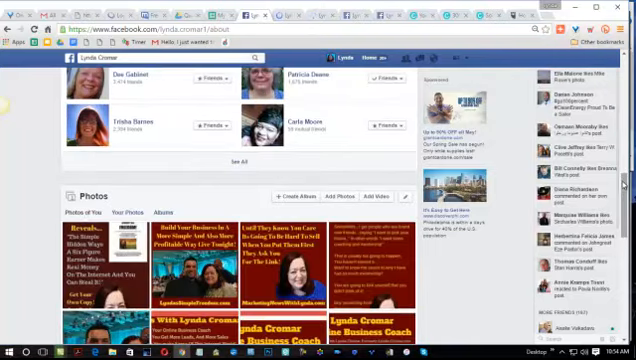
pyautogui.scroll(-3)
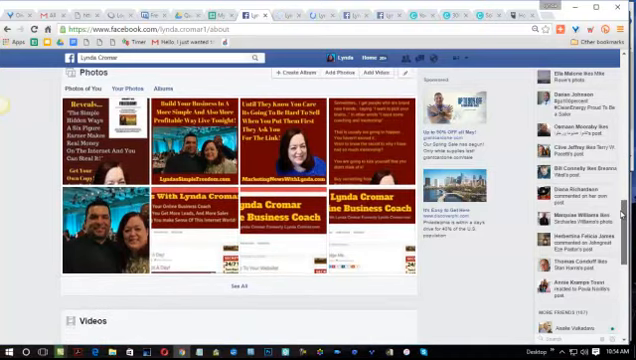
pyautogui.scroll(-3)
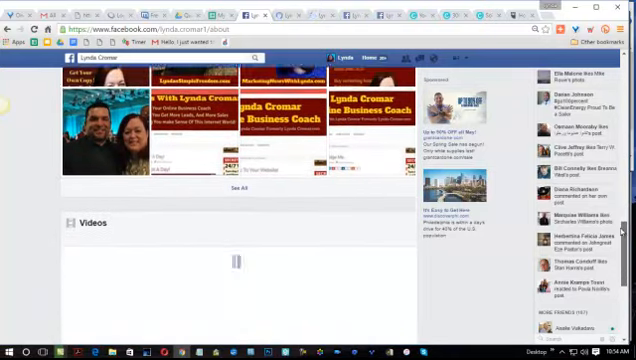
pyautogui.scroll(-3)
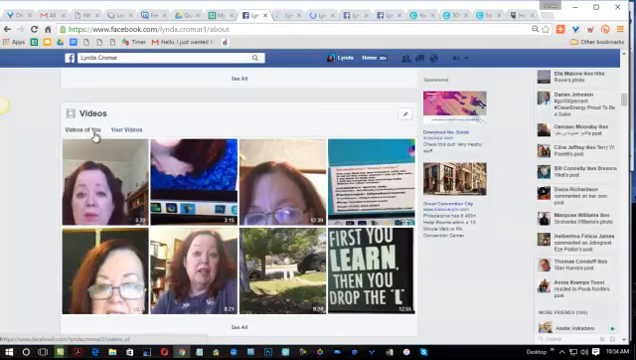
pyautogui.moveTo(132, 136)
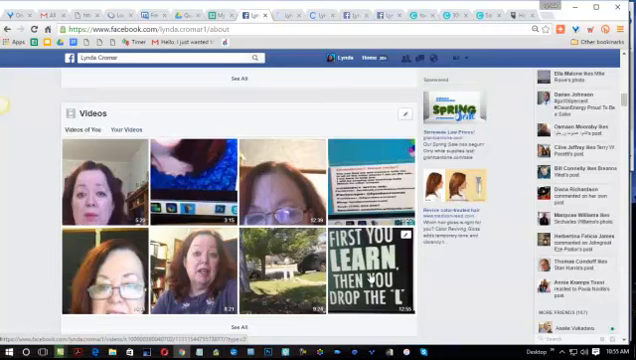
pyautogui.moveTo(370, 276)
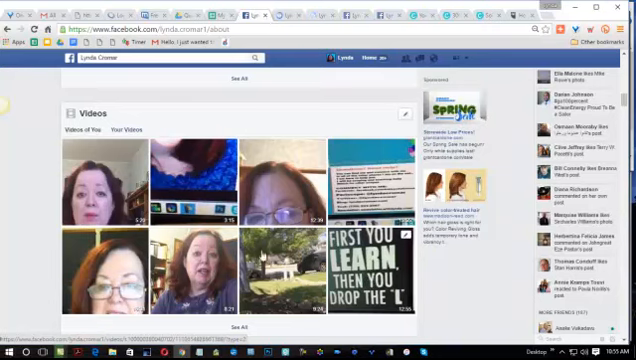
# Switch the Videos box to Your Videos and continue to the profile's Photos page.
pyautogui.click(128, 132)
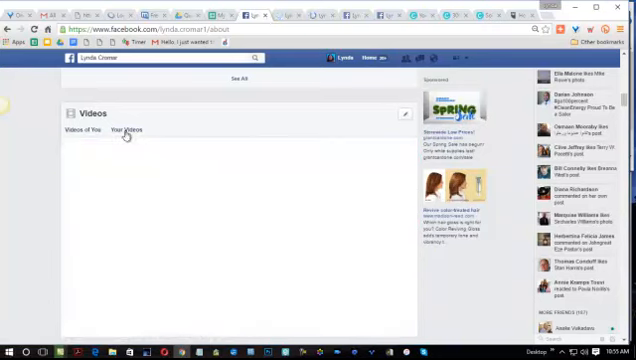
pyautogui.click(128, 128)
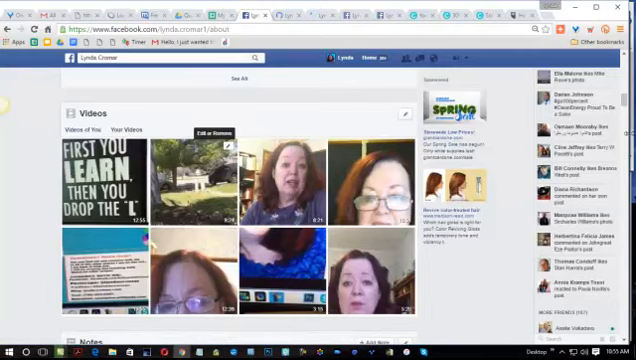
pyautogui.scroll(-3)
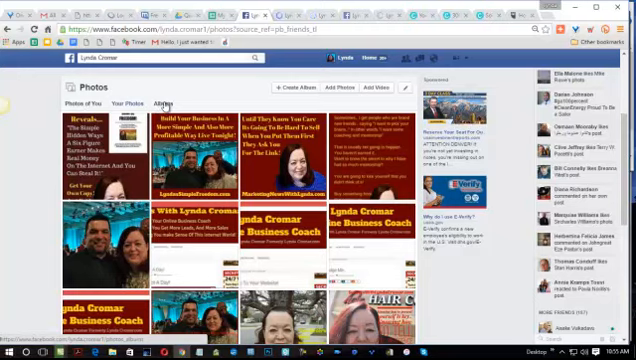
# Show the profile owner's own videos from the Videos tab next to Albums.
pyautogui.click(164, 104)
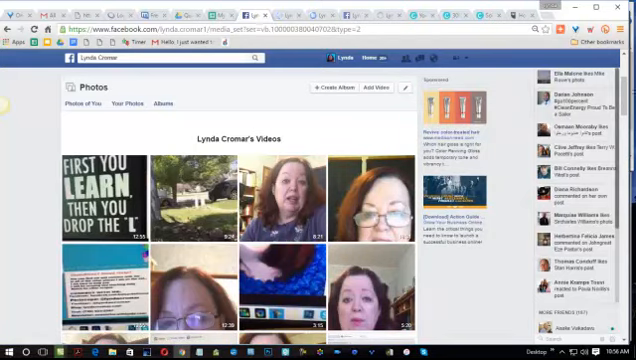
pyautogui.scroll(-3)
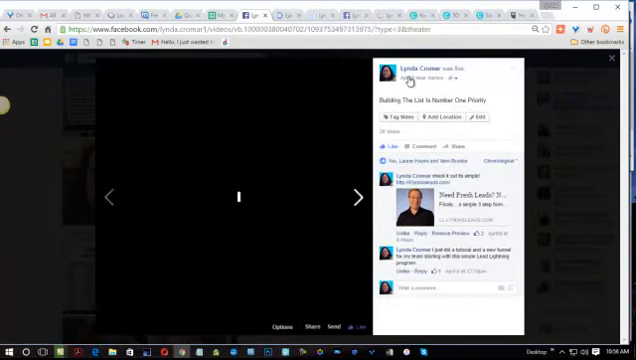
# Bring the 'Building The List Is Number One Priority' video post onto its own page.
pyautogui.click(236, 196)
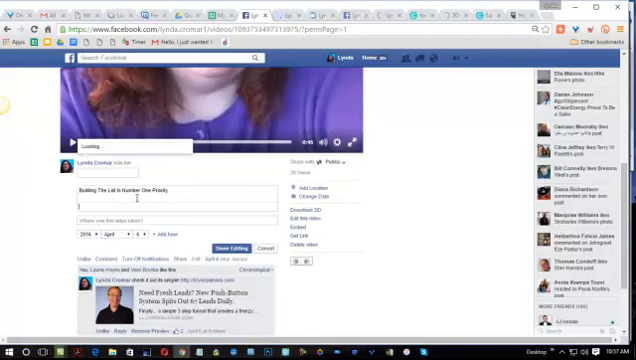
# Search Facebook for the name 'Lynda' to find the user's own profile.
pyautogui.write('Lynda Cromar')
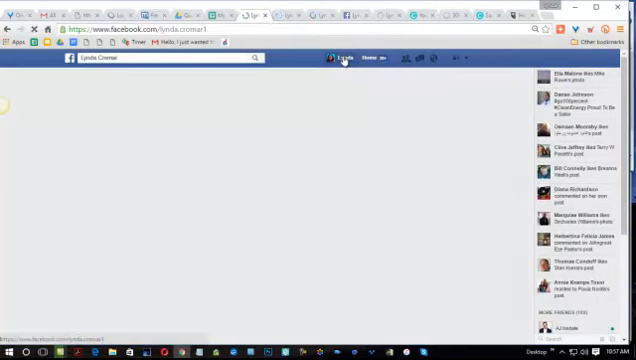
pyautogui.moveTo(346, 58)
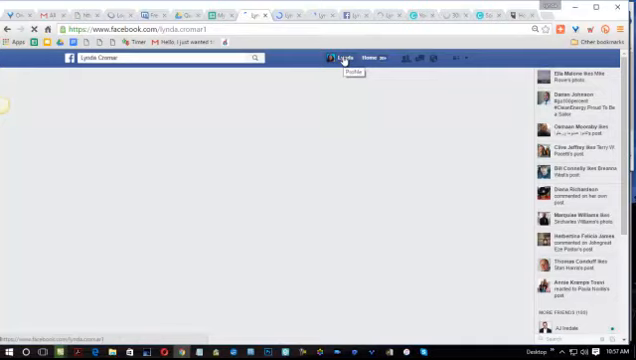
# Return to the user's own profile timeline and head for its About information.
pyautogui.click(346, 58)
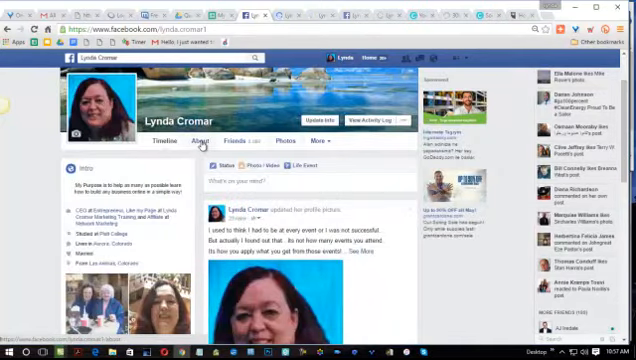
pyautogui.click(196, 140)
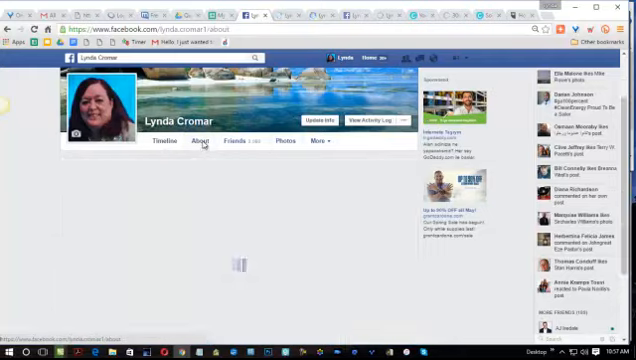
# Load the About overview with work, education, places and contact details.
pyautogui.click(198, 140)
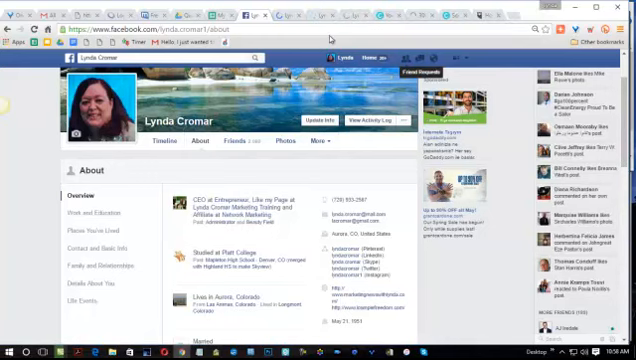
pyautogui.moveTo(336, 36)
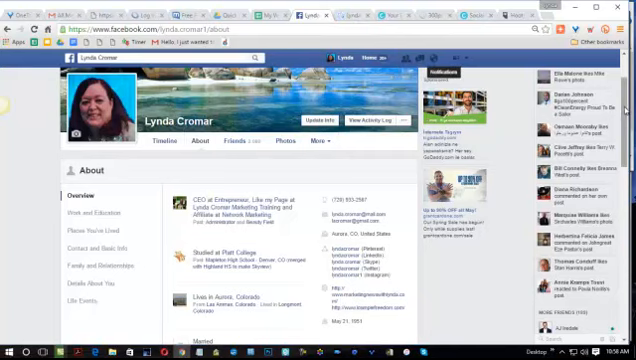
# Scroll down past Friends and Photos to the Videos thumbnail grid.
pyautogui.scroll(-3)
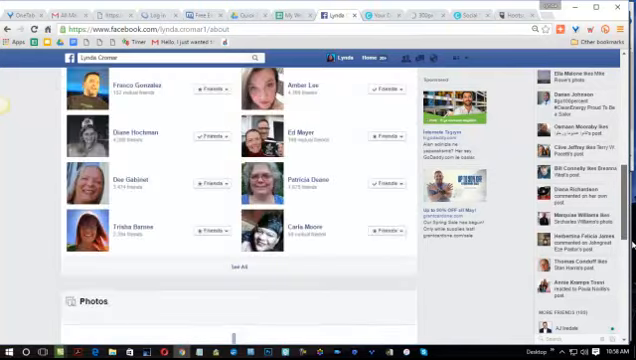
pyautogui.scroll(-3)
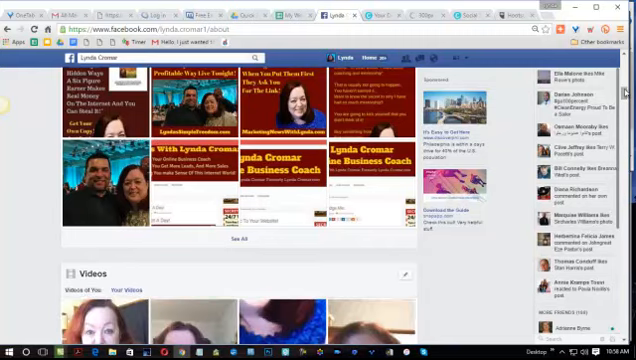
pyautogui.scroll(-3)
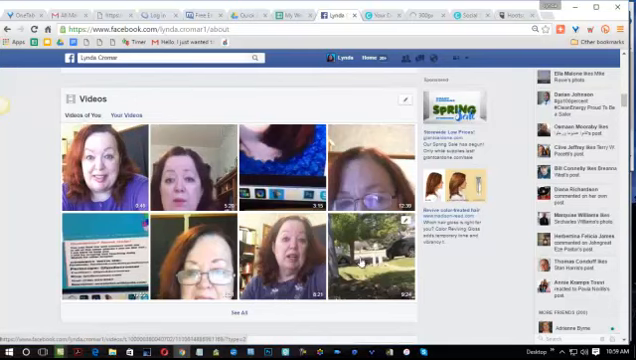
pyautogui.moveTo(360, 262)
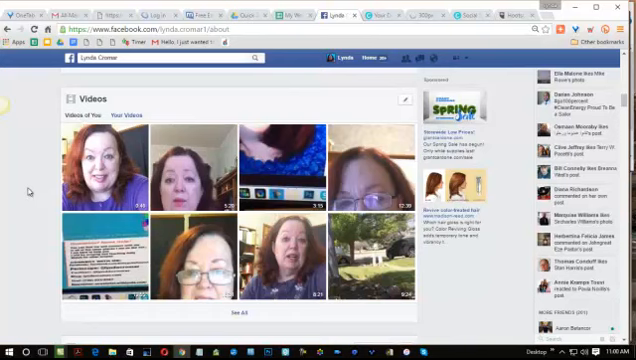
pyautogui.moveTo(380, 292)
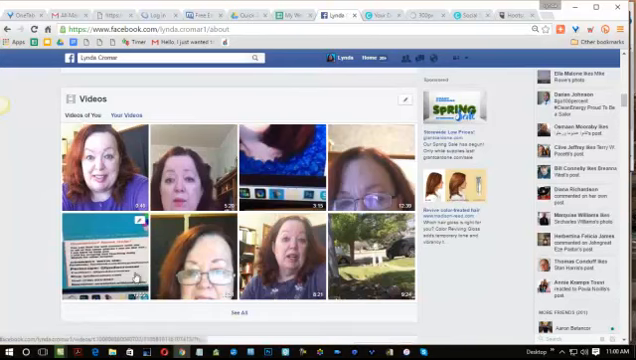
pyautogui.moveTo(592, 172)
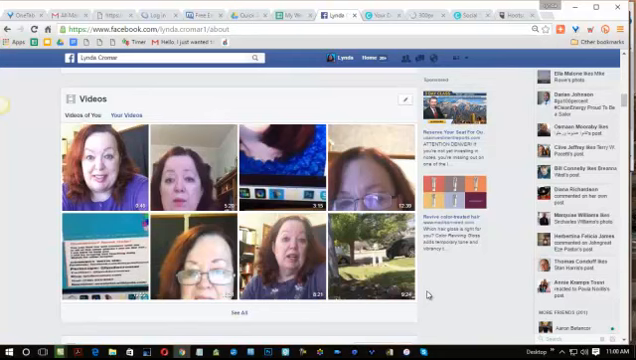
pyautogui.moveTo(380, 340)
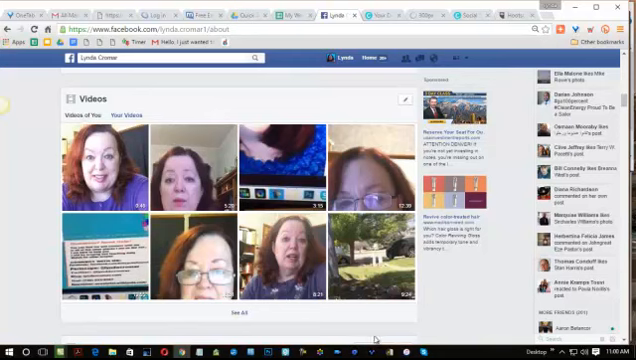